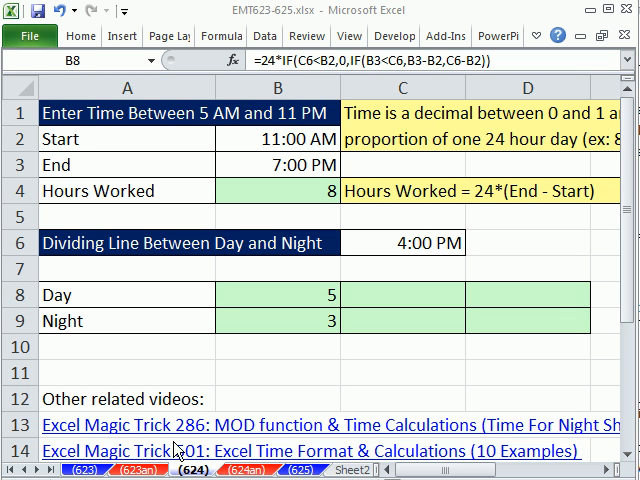
pyautogui.moveTo(264, 104)
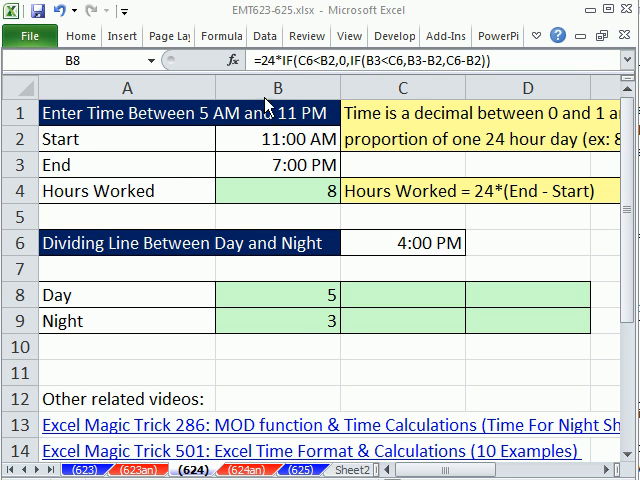
pyautogui.moveTo(562, 330)
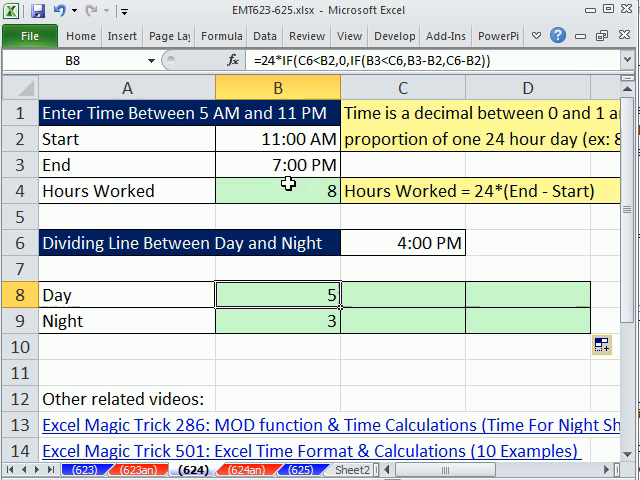
pyautogui.moveTo(198, 140)
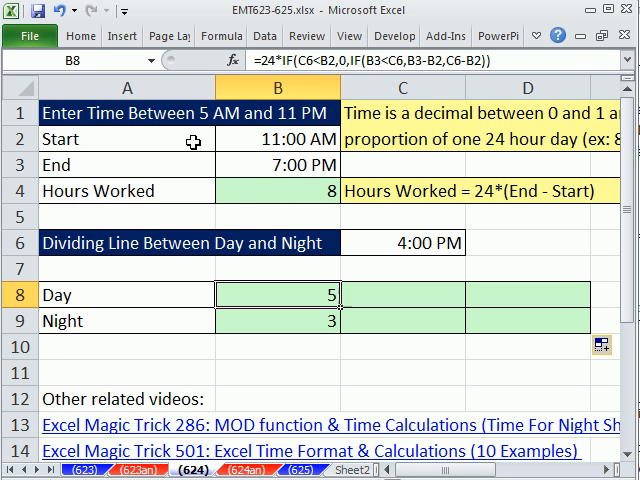
# Review the 11:00 AM start, 7:00 PM end, hours-worked formula and 4:00 PM dividing line
pyautogui.click(278, 164)
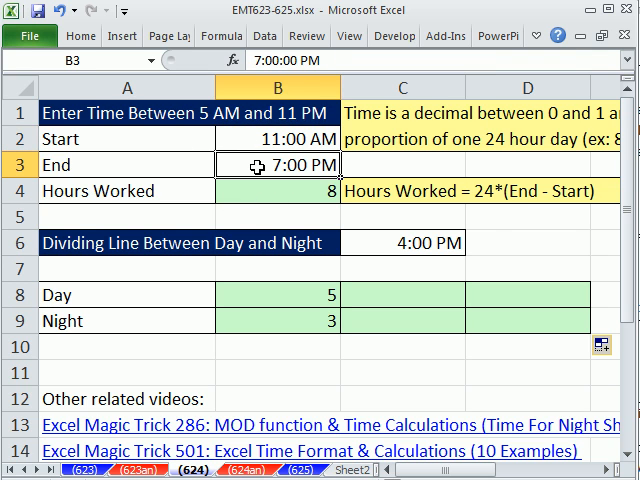
pyautogui.click(278, 190)
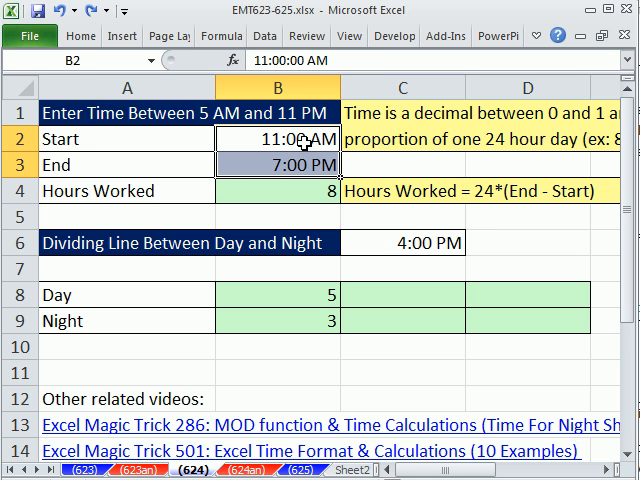
pyautogui.moveTo(320, 200)
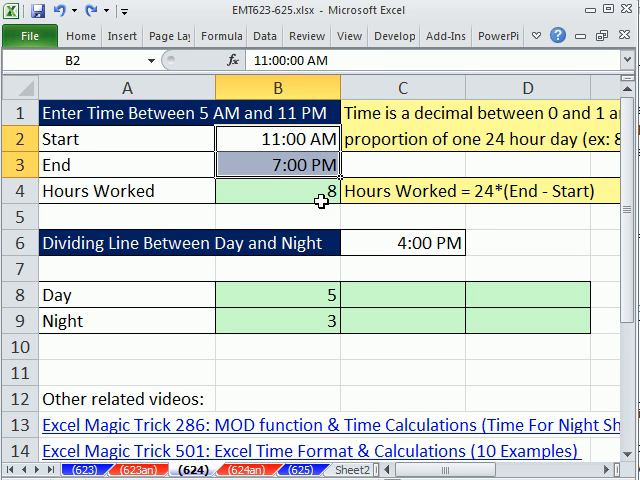
pyautogui.doubleClick(280, 190)
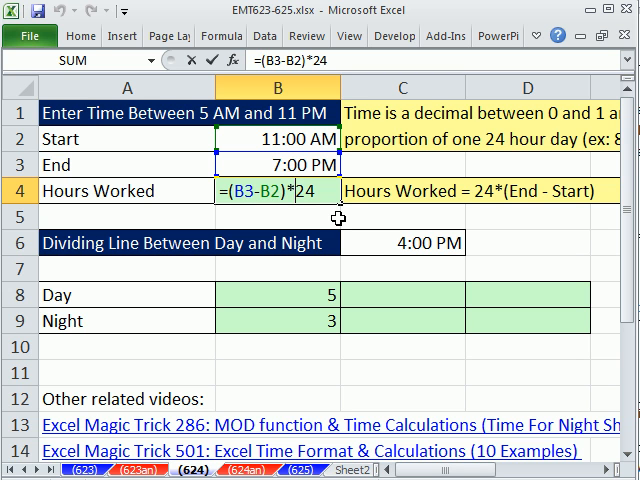
pyautogui.press('Enter')
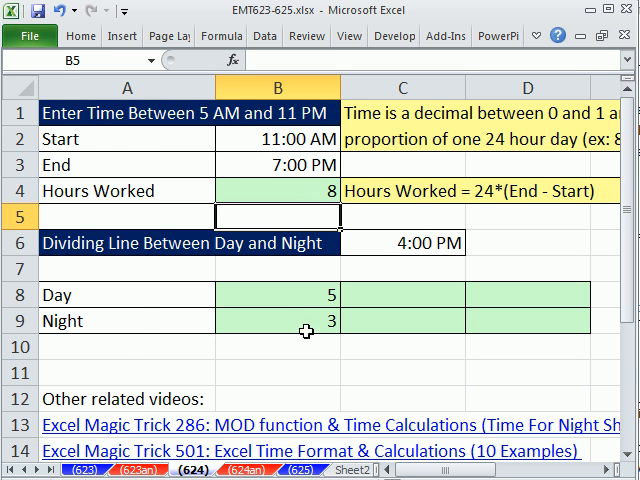
pyautogui.scroll(-3)
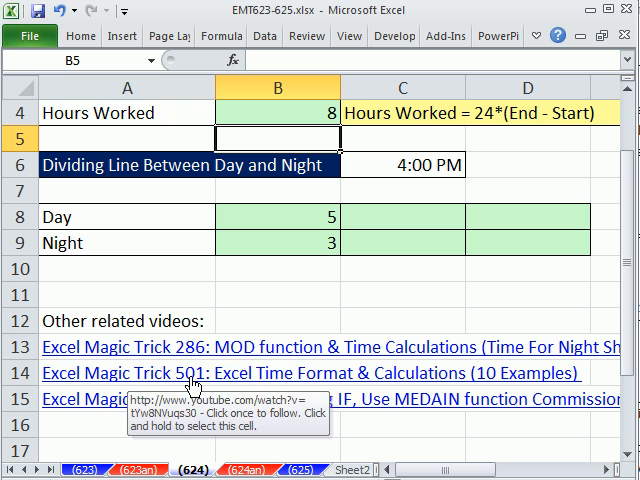
pyautogui.moveTo(336, 388)
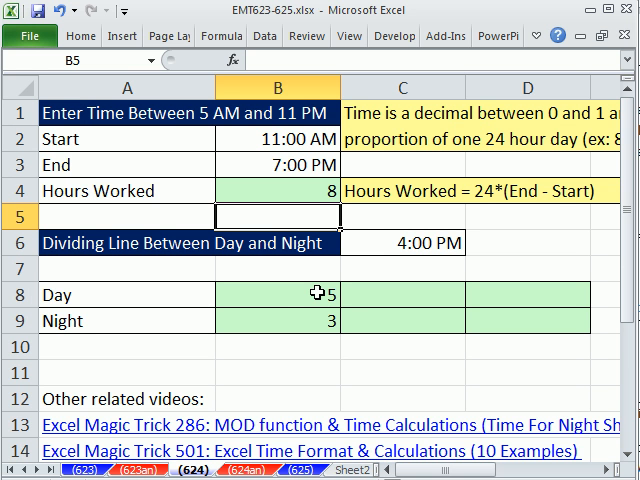
pyautogui.moveTo(332, 246)
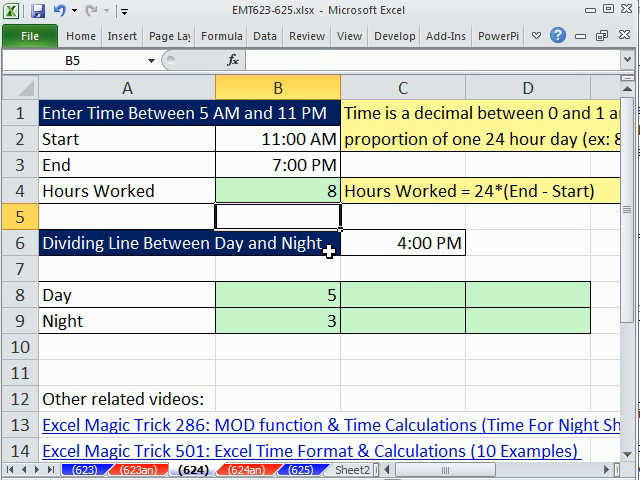
pyautogui.click(420, 244)
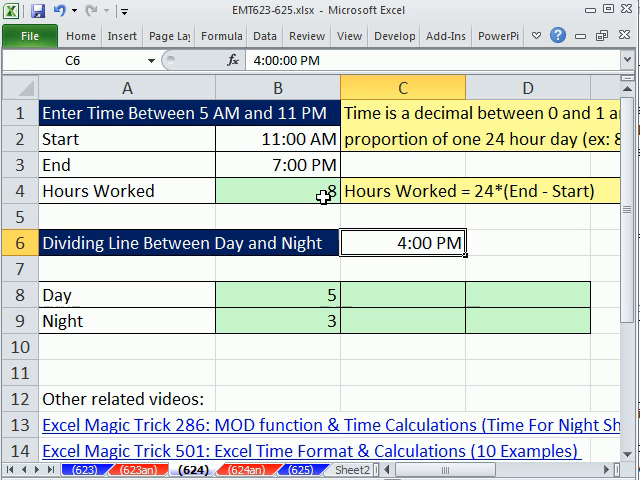
pyautogui.moveTo(332, 172)
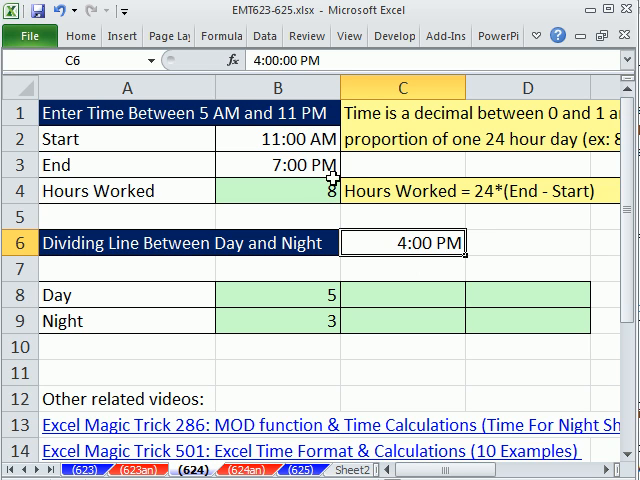
pyautogui.moveTo(284, 140)
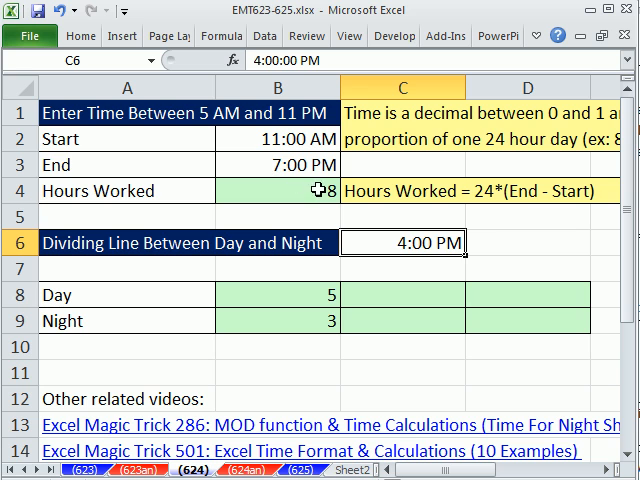
pyautogui.moveTo(316, 298)
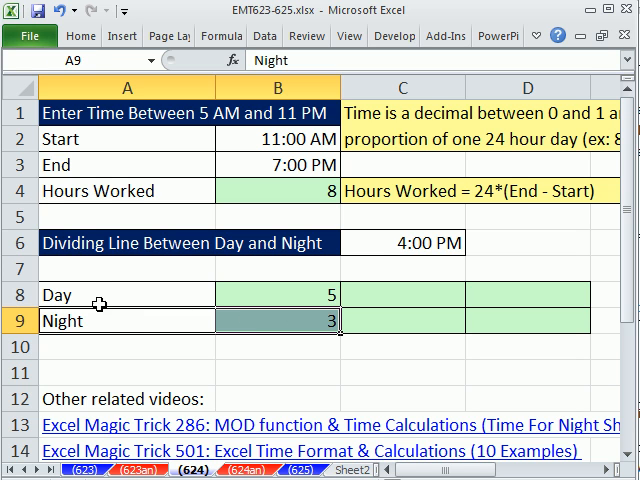
pyautogui.moveTo(304, 340)
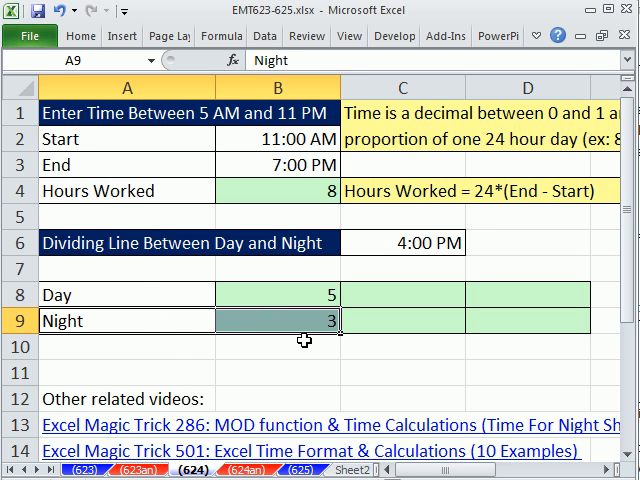
pyautogui.moveTo(348, 320)
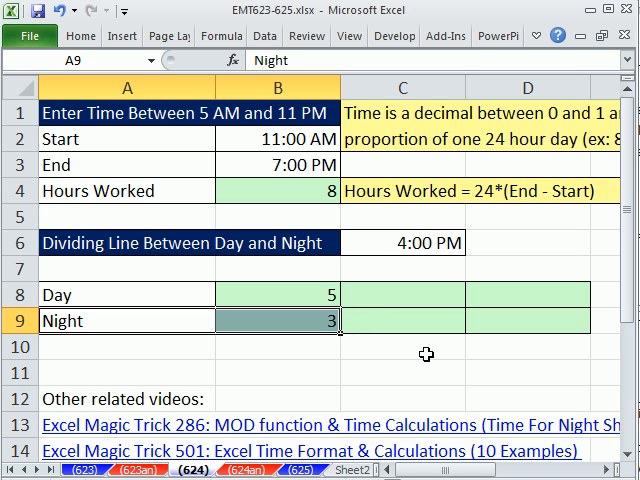
pyautogui.moveTo(428, 296)
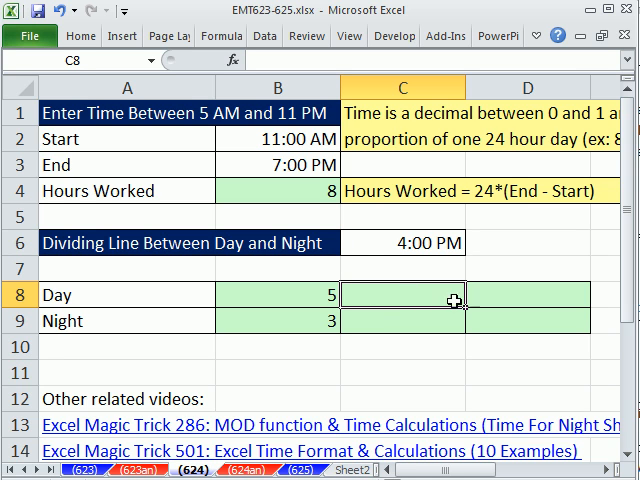
pyautogui.moveTo(308, 140)
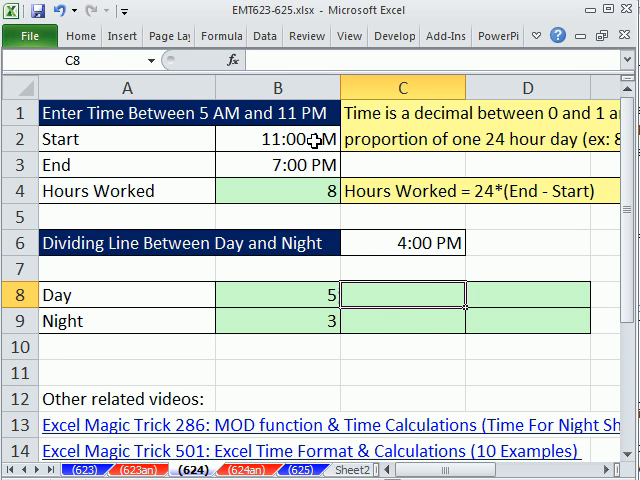
pyautogui.click(418, 244)
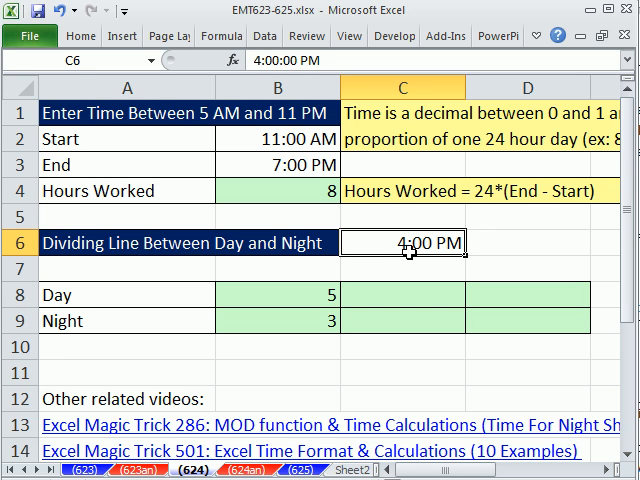
pyautogui.moveTo(382, 242)
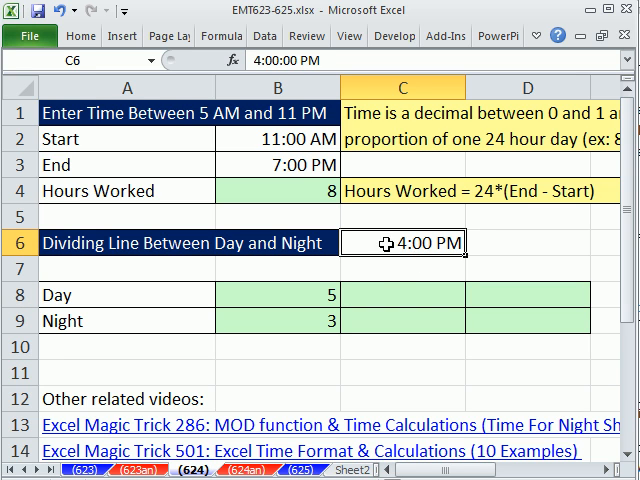
pyautogui.moveTo(334, 144)
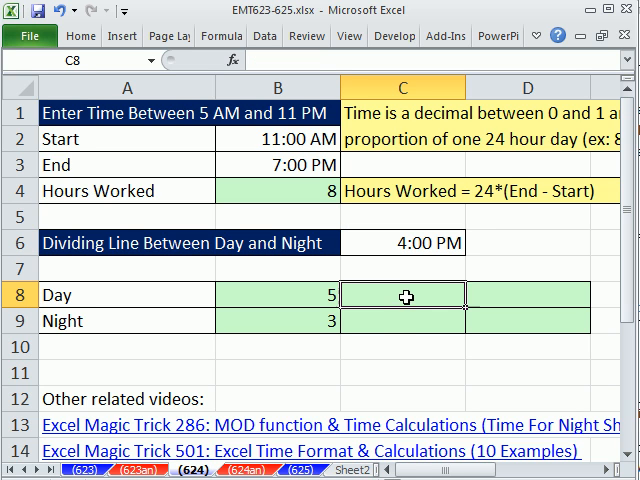
# Begin the Day hours formula as (4:00 PM dividing line minus Start) times 24
pyautogui.write('=')
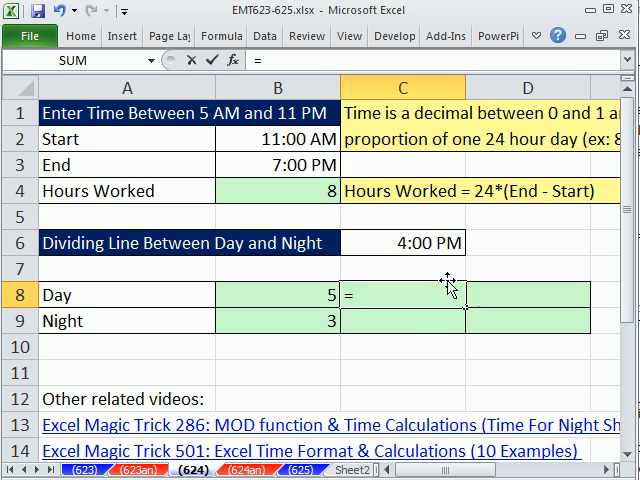
pyautogui.write('(')
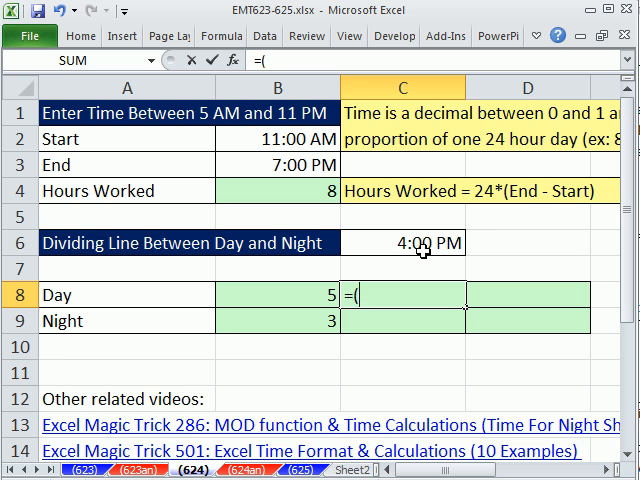
pyautogui.click(400, 244)
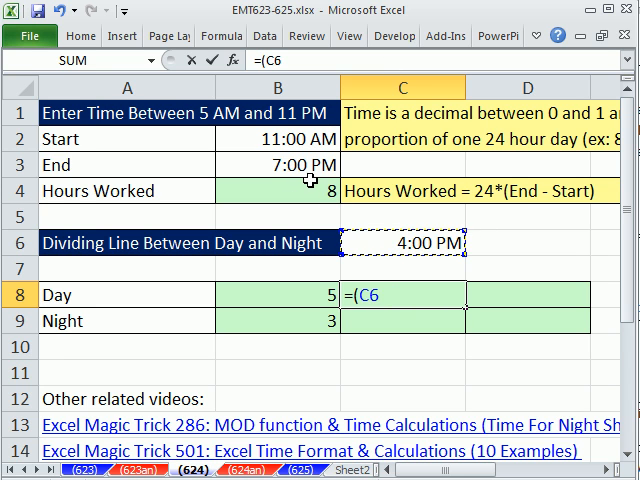
pyautogui.write('-')
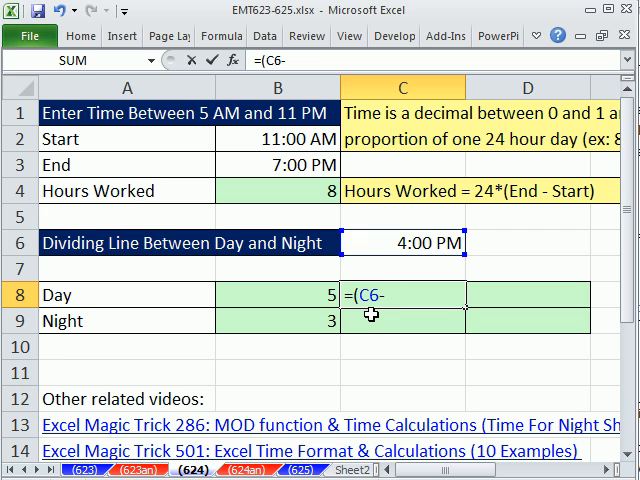
pyautogui.click(276, 140)
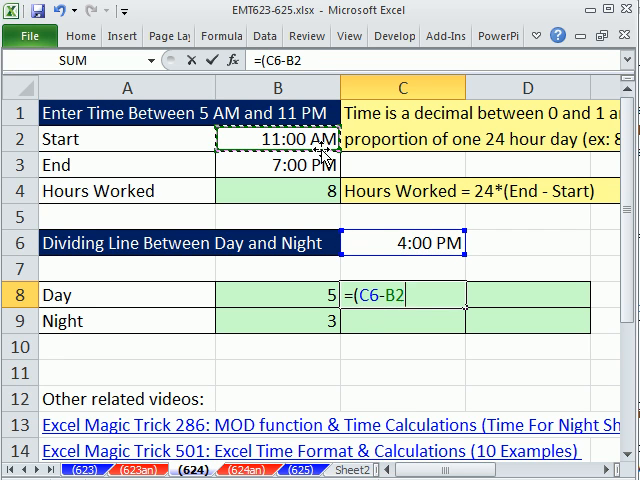
pyautogui.write('*2')
pyautogui.click(402, 320)
pyautogui.write('=')
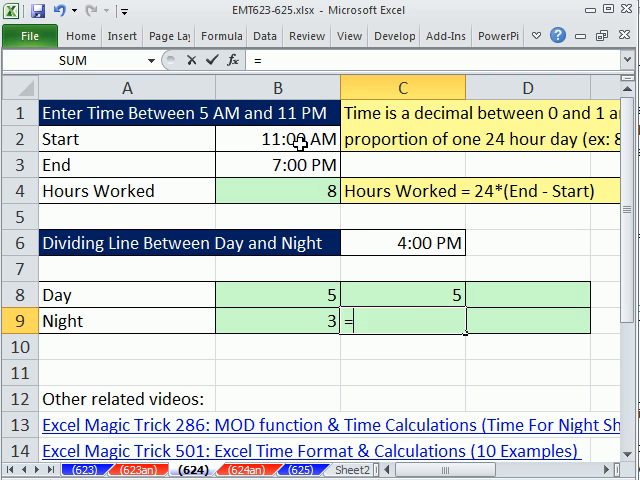
pyautogui.moveTo(392, 252)
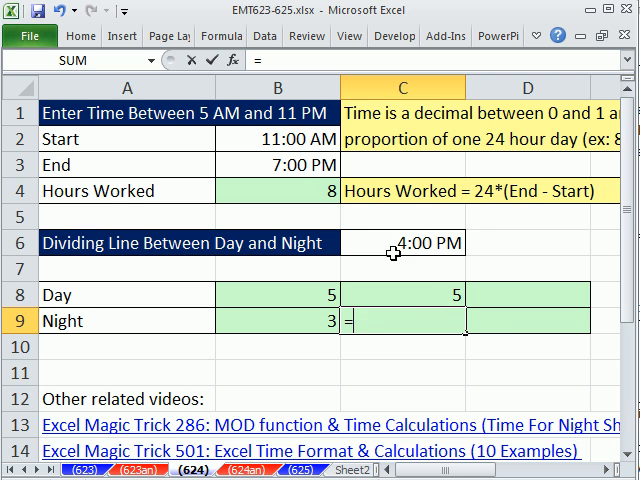
pyautogui.moveTo(398, 244)
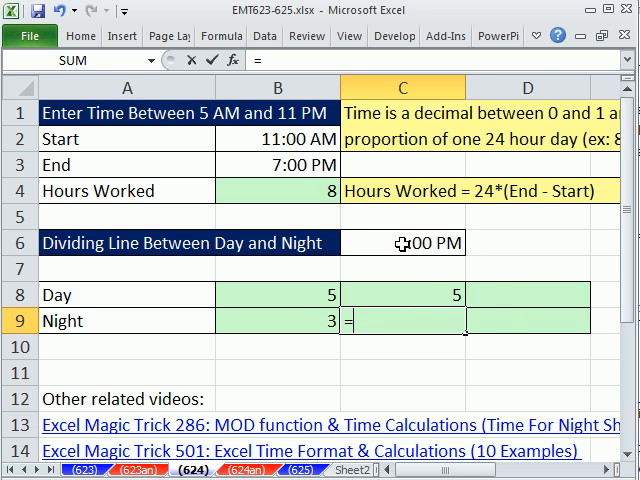
# Enter Night hours in C9 as (End minus 4:00 PM dividing line) times 24
pyautogui.click(278, 164)
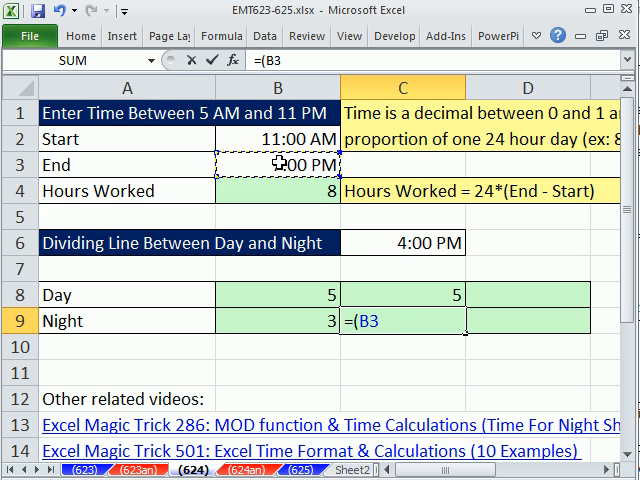
pyautogui.click(412, 242)
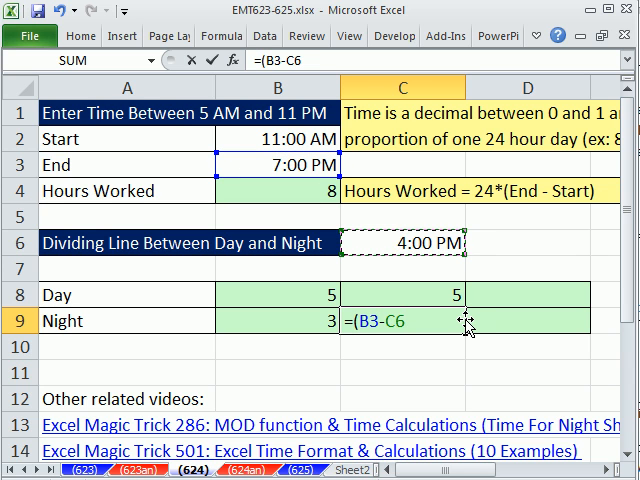
pyautogui.write('*')
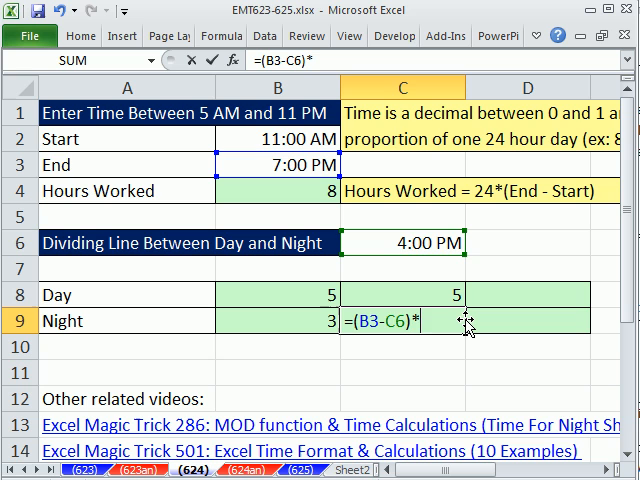
pyautogui.write('24')
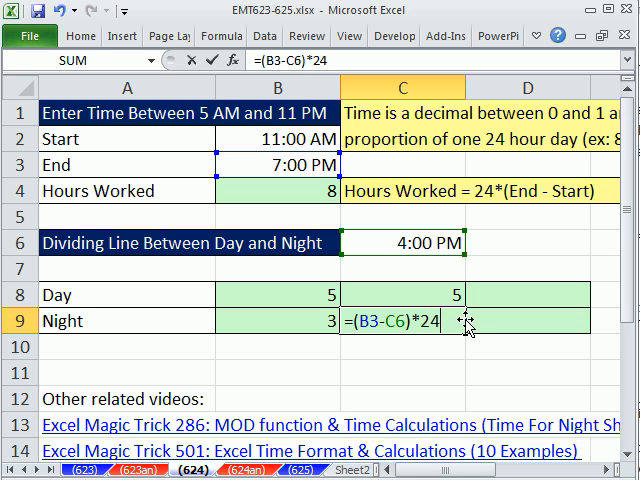
pyautogui.press('Enter')
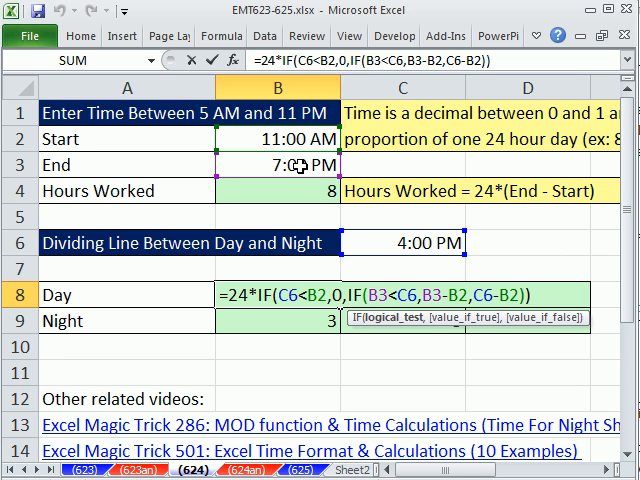
pyautogui.moveTo(420, 242)
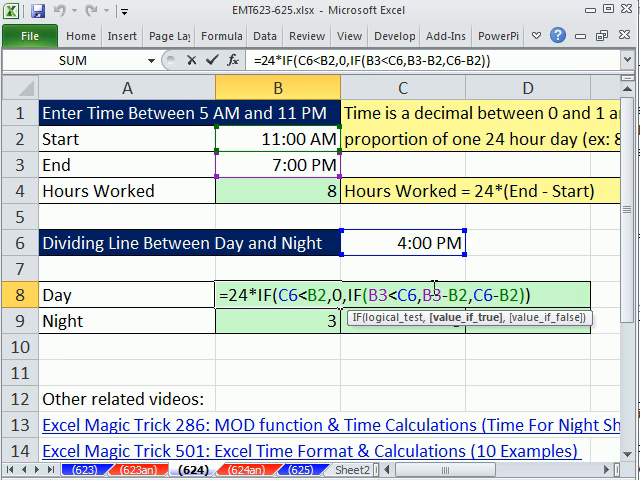
pyautogui.moveTo(206, 170)
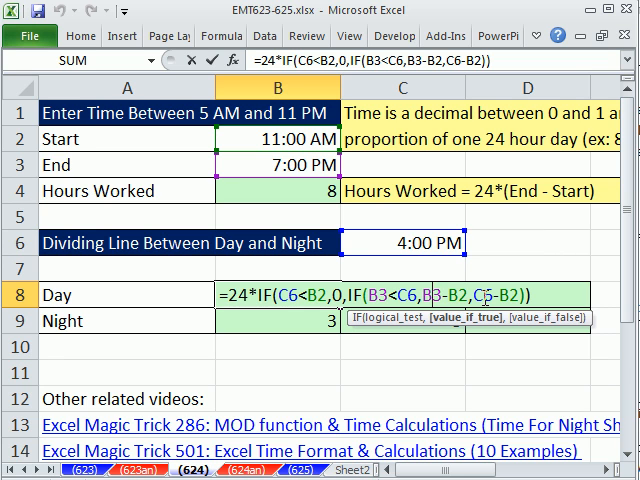
pyautogui.moveTo(490, 328)
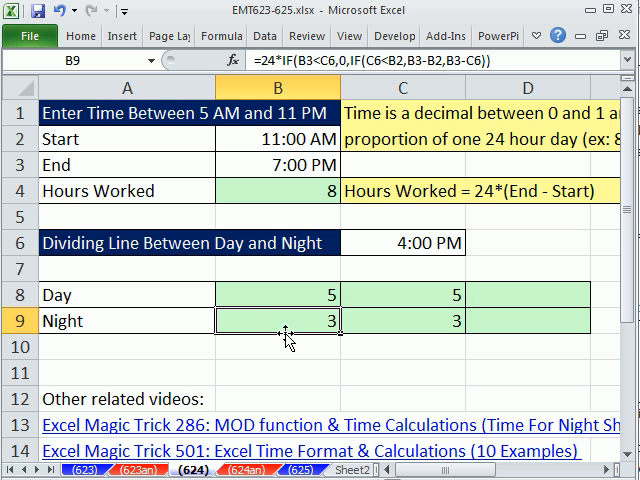
pyautogui.doubleClick(280, 320)
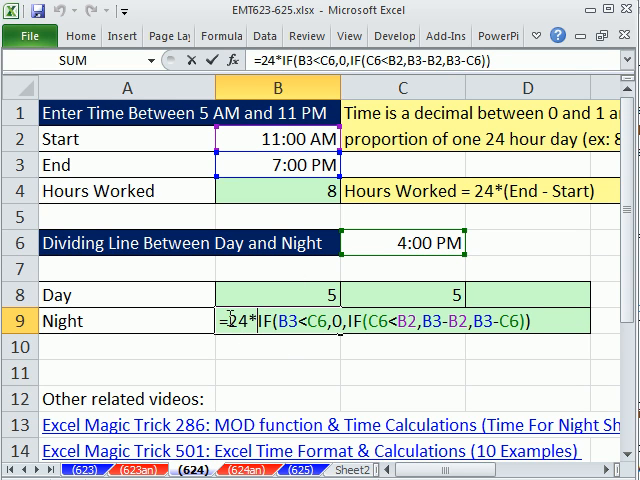
pyautogui.moveTo(536, 348)
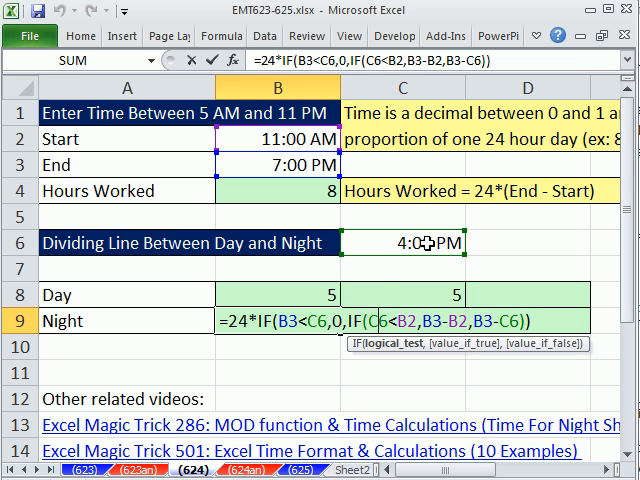
pyautogui.moveTo(418, 244)
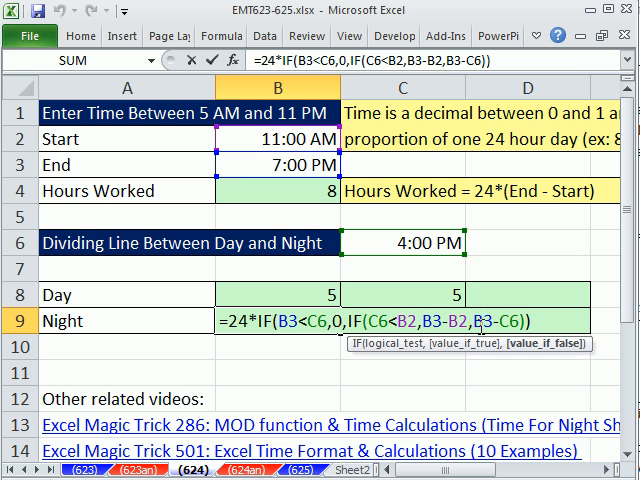
pyautogui.click(280, 166)
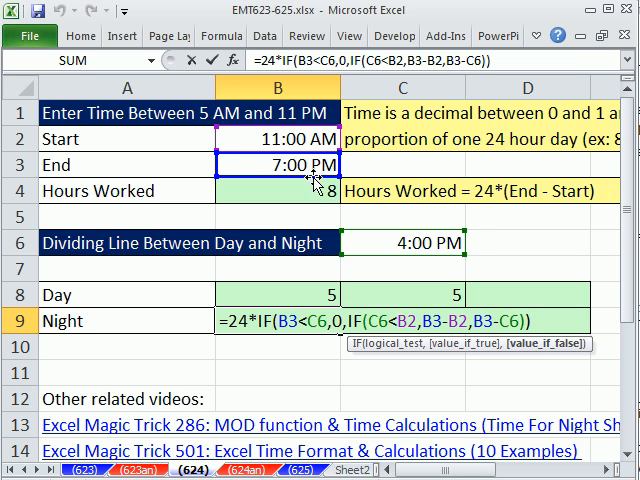
pyautogui.click(408, 244)
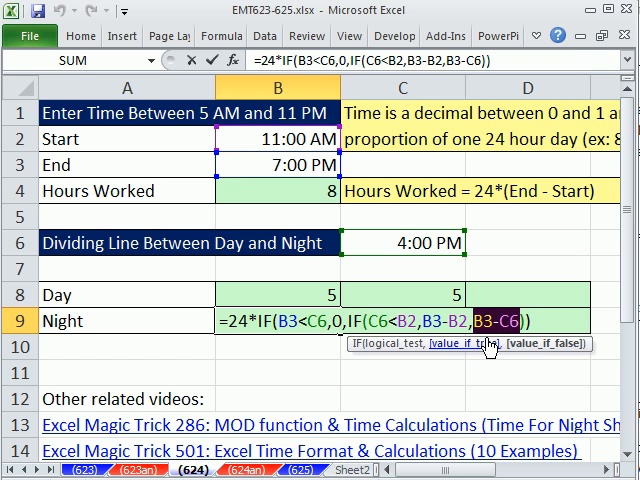
pyautogui.click(430, 244)
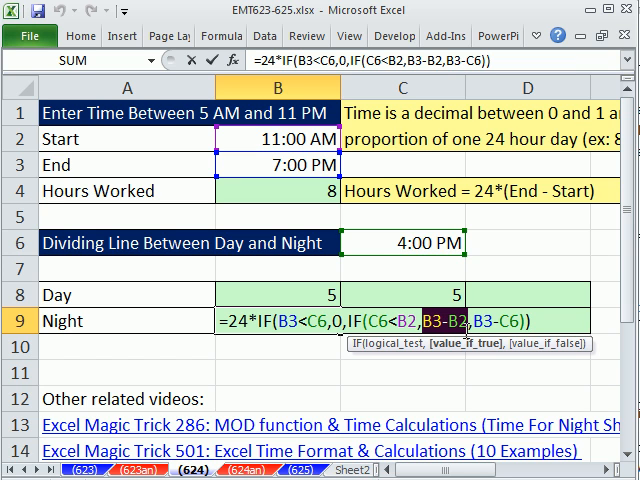
pyautogui.moveTo(436, 296)
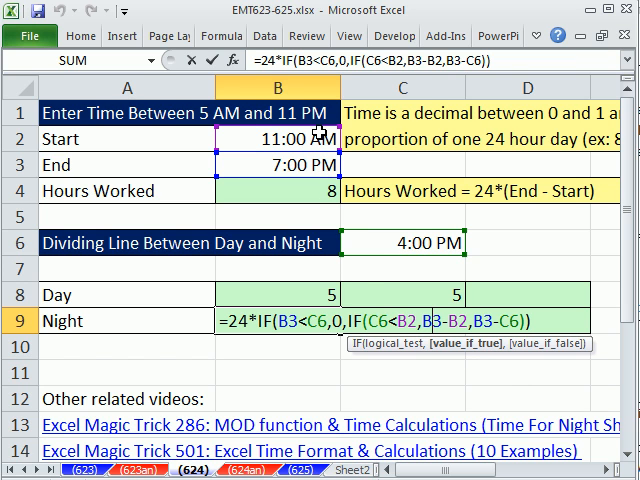
pyautogui.moveTo(300, 164)
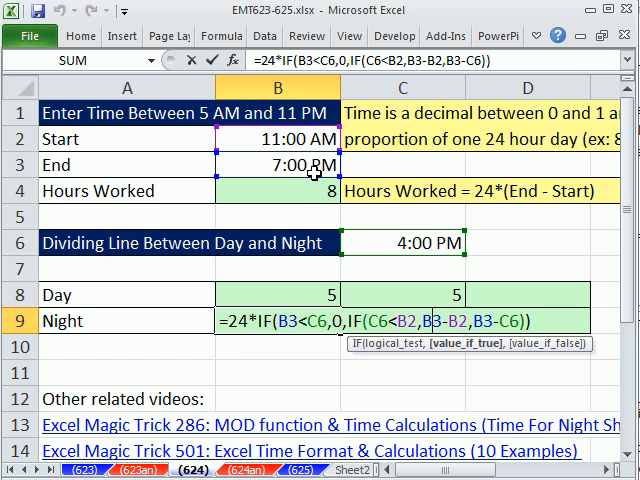
pyautogui.moveTo(324, 164)
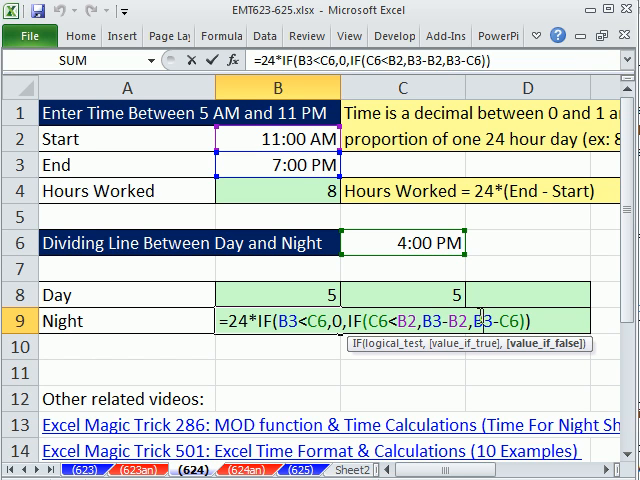
pyautogui.moveTo(388, 260)
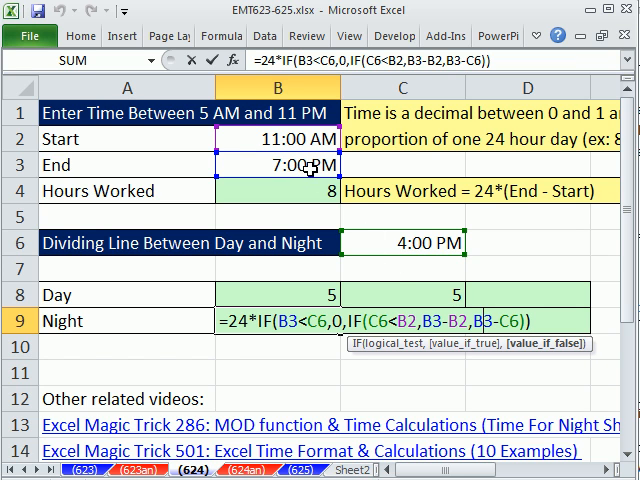
pyautogui.moveTo(408, 284)
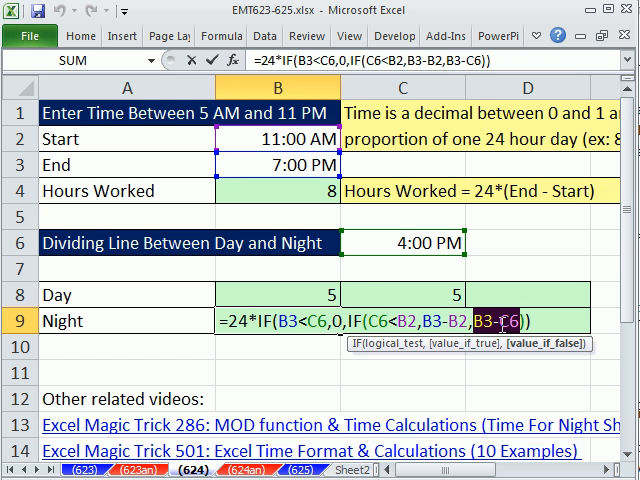
pyautogui.press('Enter')
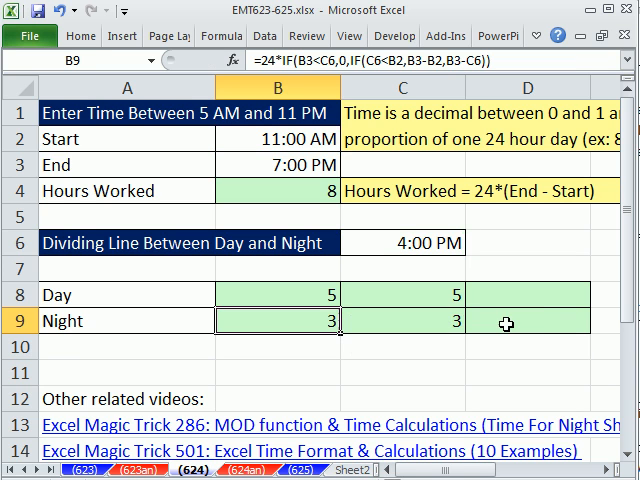
# Change End to 2:00 PM and evaluate B3-B2 as 0.25, giving 6 day and 0 night hours
pyautogui.click(278, 138)
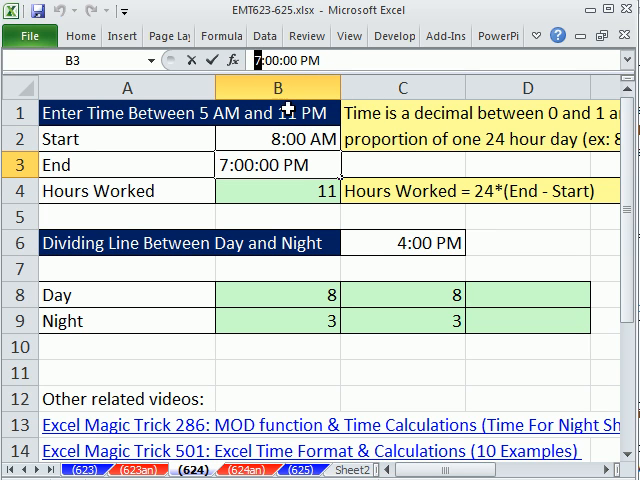
pyautogui.write('2:00 PM')
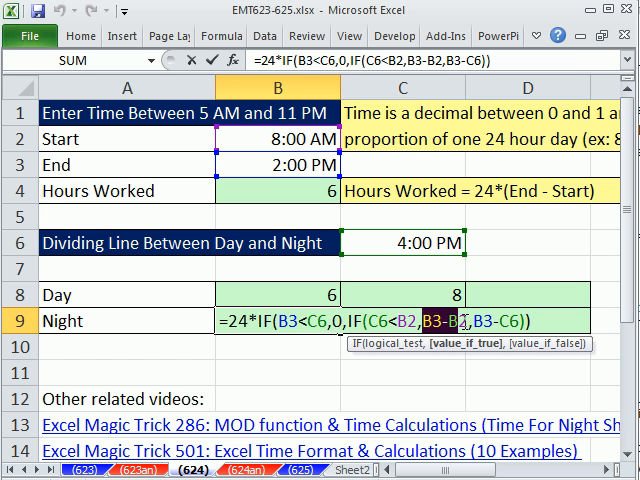
pyautogui.click(278, 164)
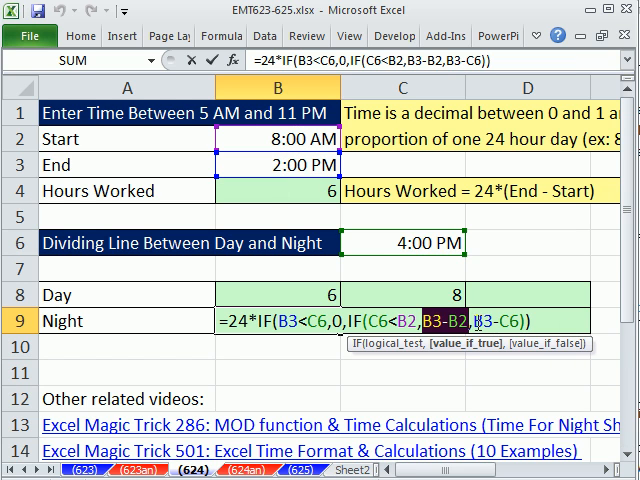
pyautogui.click(278, 164)
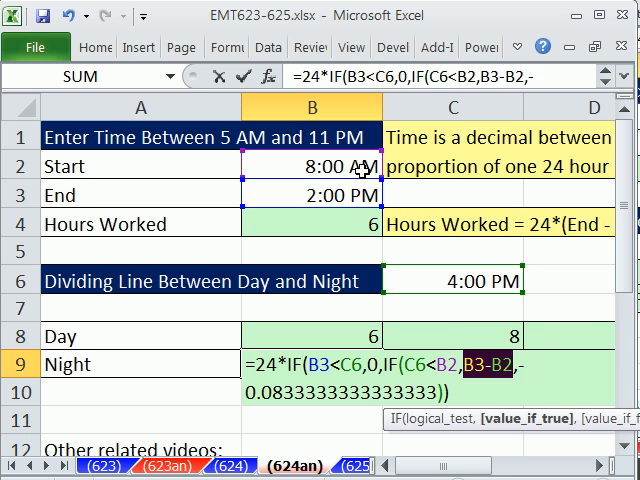
pyautogui.write('0.25')
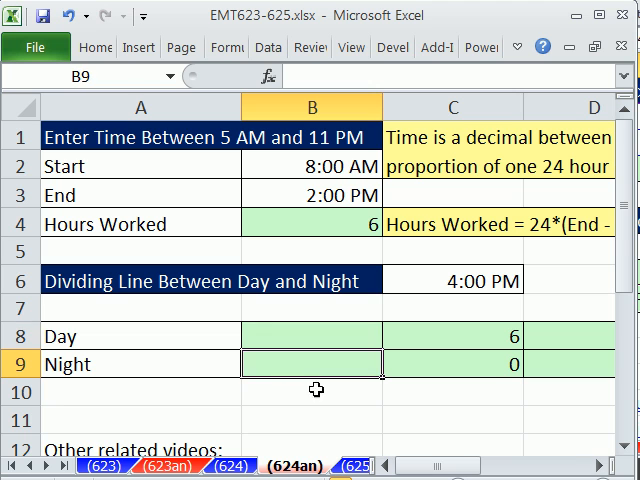
# Enter =MEDIAN(0,B3-B2,B3-C6) in B9 and evaluate its arguments, returning 0 night hours
pyautogui.write('=m')
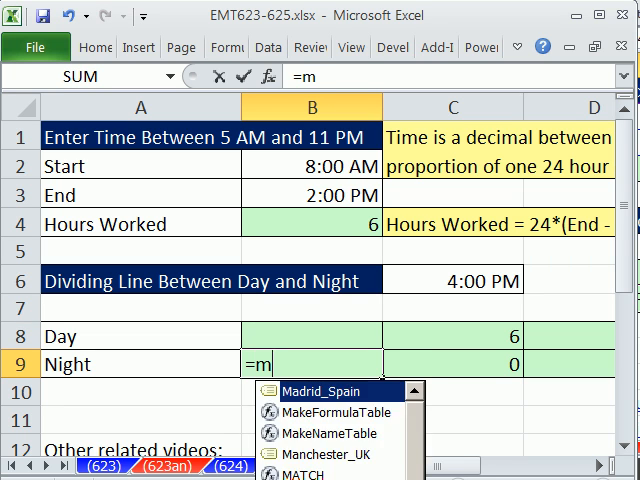
pyautogui.write('MEDIAN(')
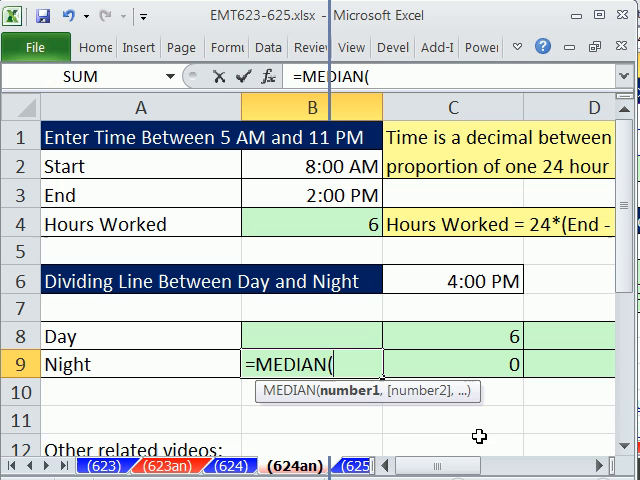
pyautogui.write('0')
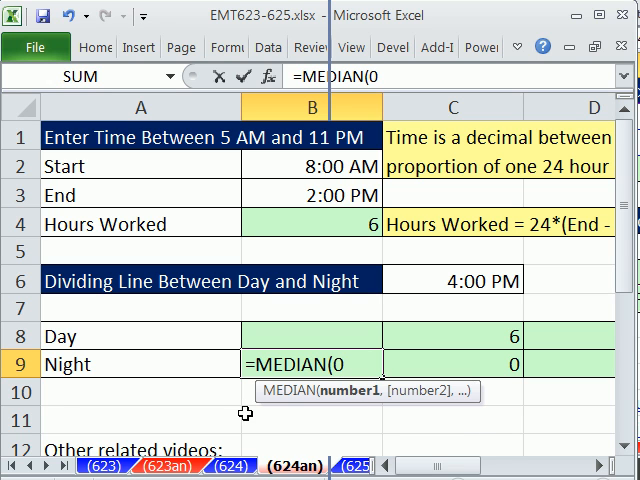
pyautogui.write(',')
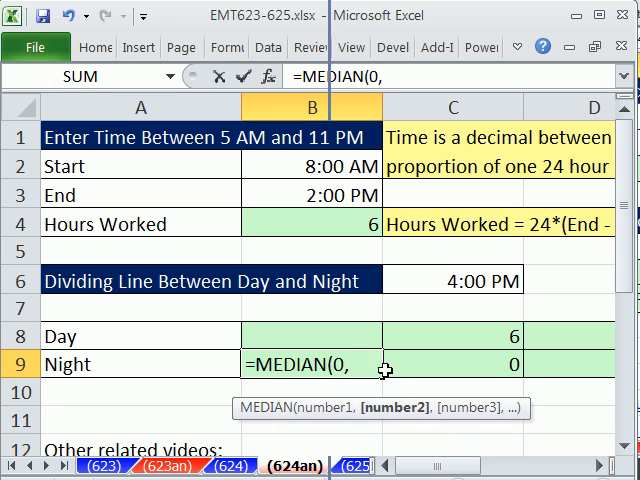
pyautogui.moveTo(312, 196)
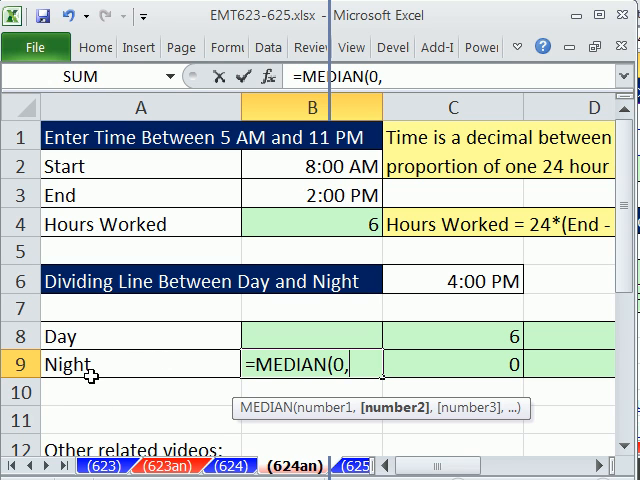
pyautogui.click(312, 194)
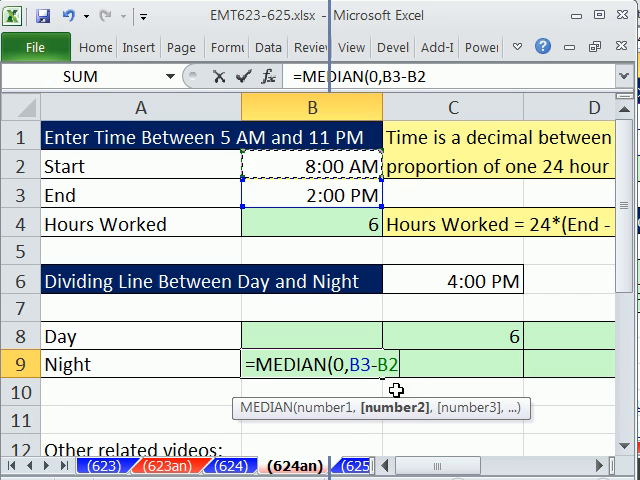
pyautogui.write(',B3')
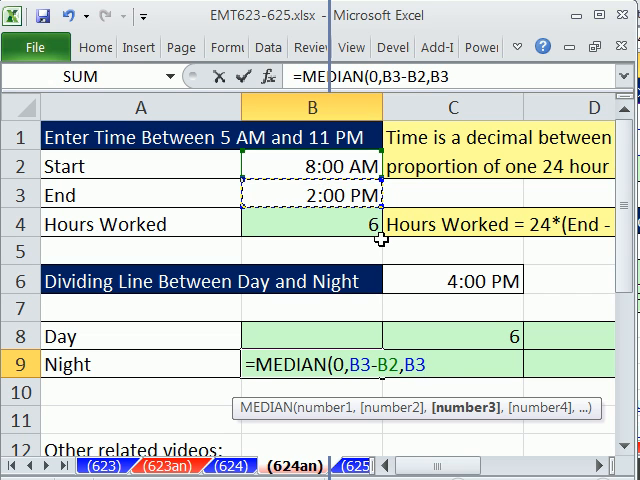
pyautogui.click(452, 280)
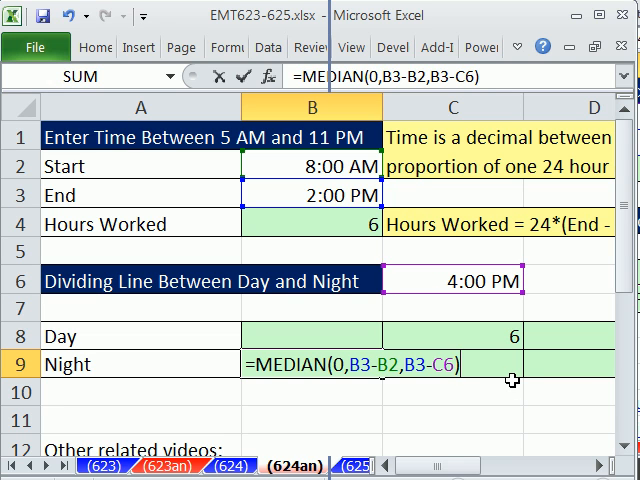
pyautogui.press('Enter')
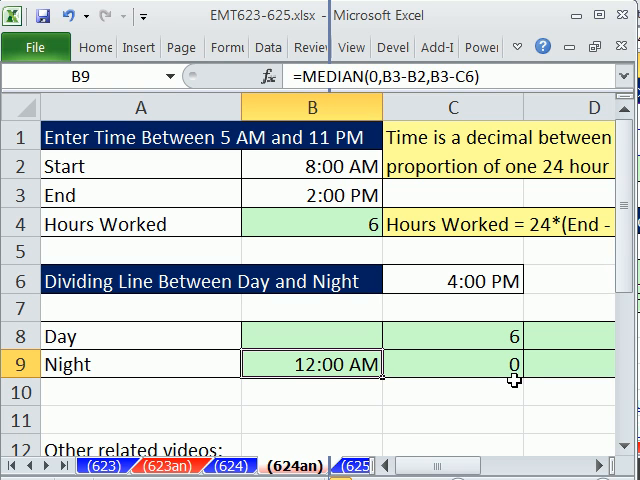
pyautogui.moveTo(444, 224)
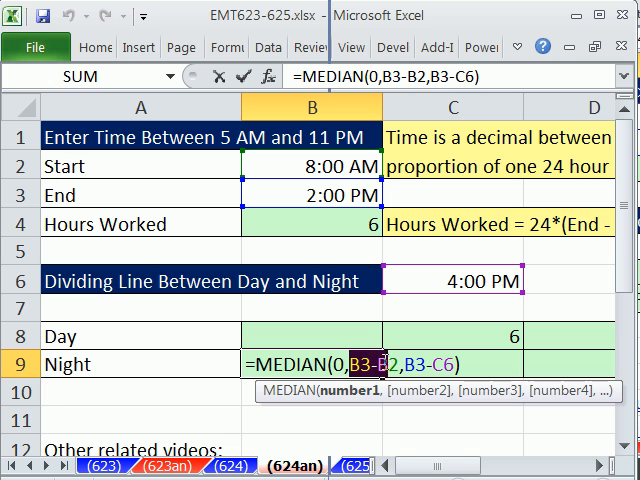
pyautogui.write('0.25,-0.0833333333333333')
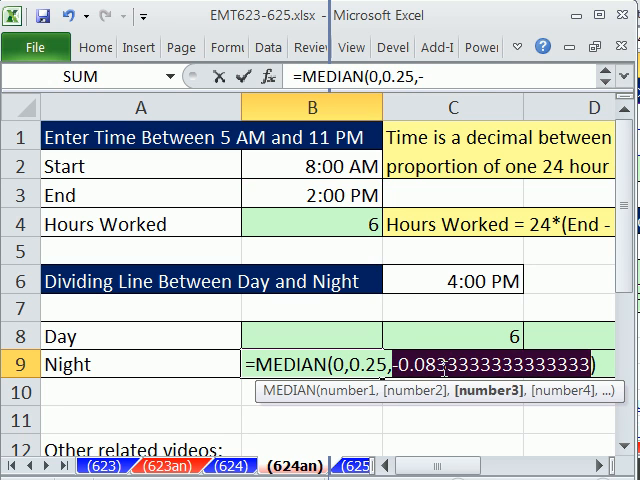
pyautogui.moveTo(372, 336)
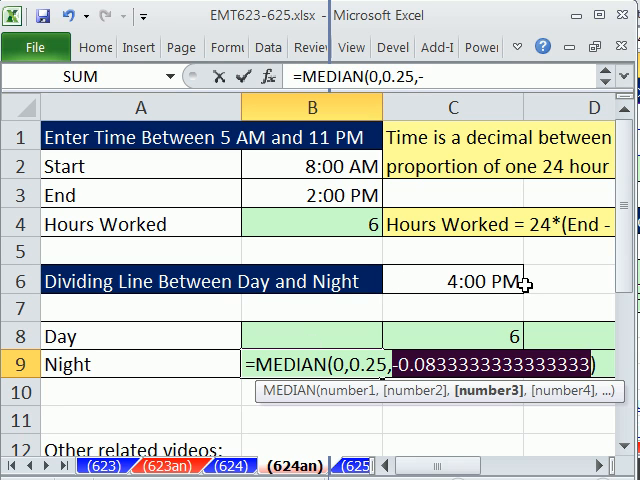
pyautogui.moveTo(348, 336)
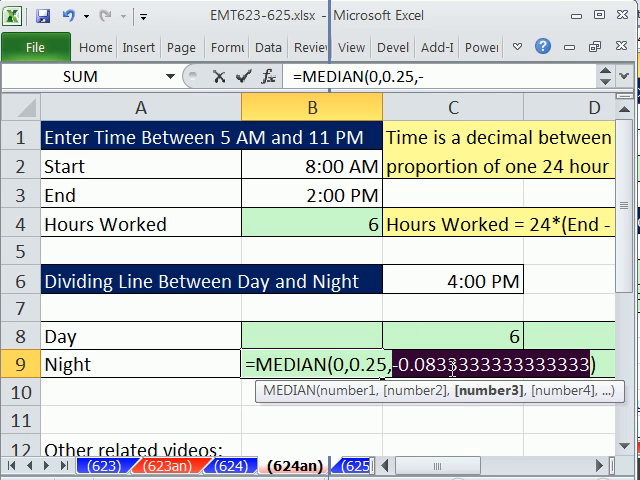
pyautogui.write('B3-B2,B3-C6')
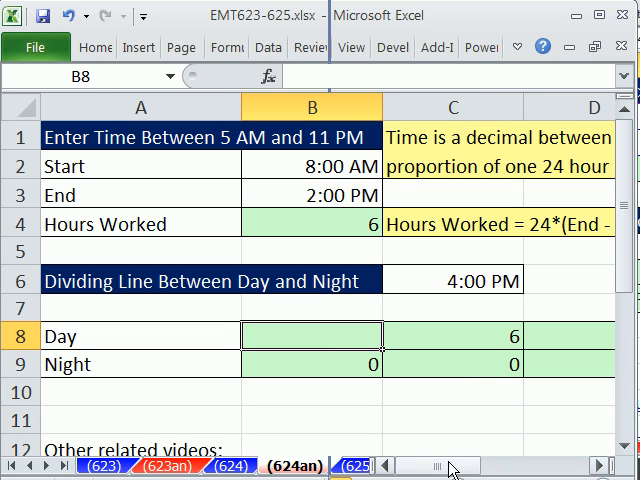
# Build =MEDIAN(0,B3-B2,C6-B2) in B8 for Day hours
pyautogui.write('=MEDIAN(')
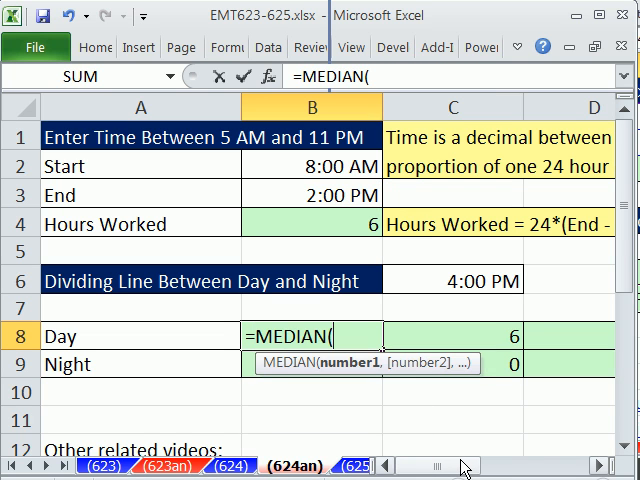
pyautogui.write('0,')
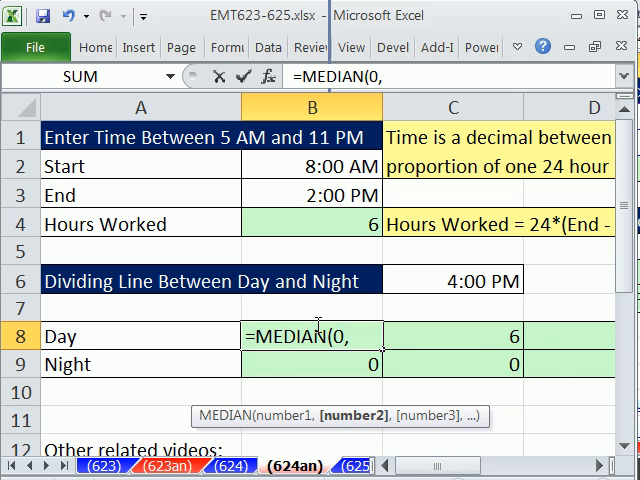
pyautogui.moveTo(368, 208)
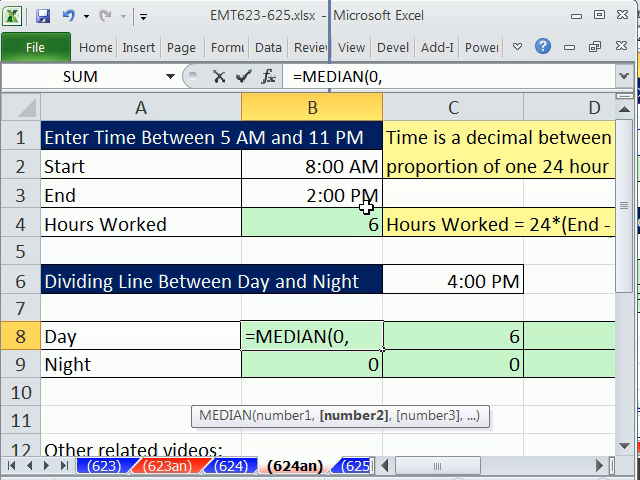
pyautogui.moveTo(380, 288)
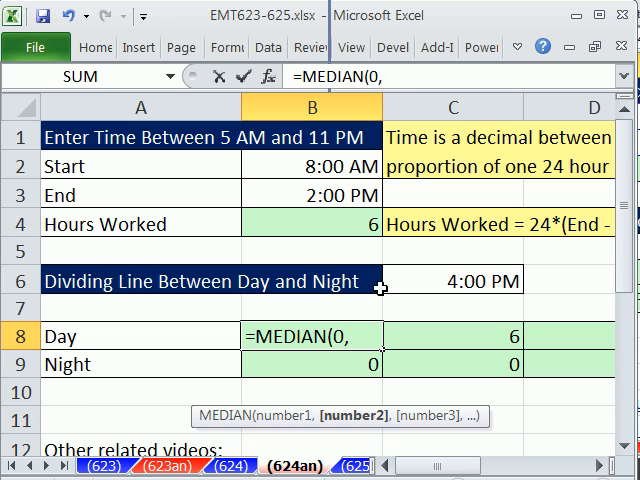
pyautogui.click(312, 194)
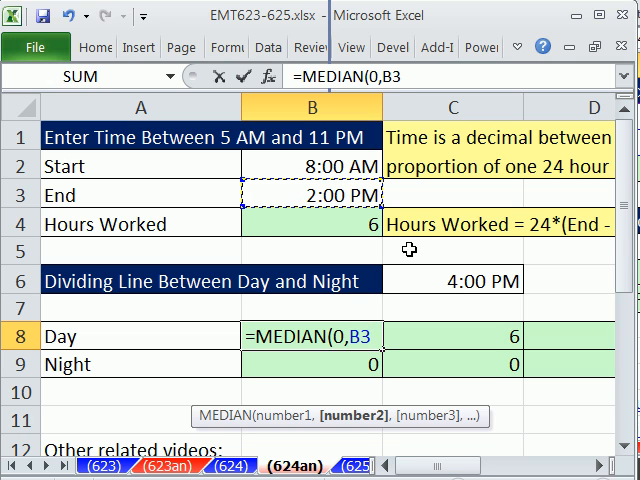
pyautogui.write('-B2')
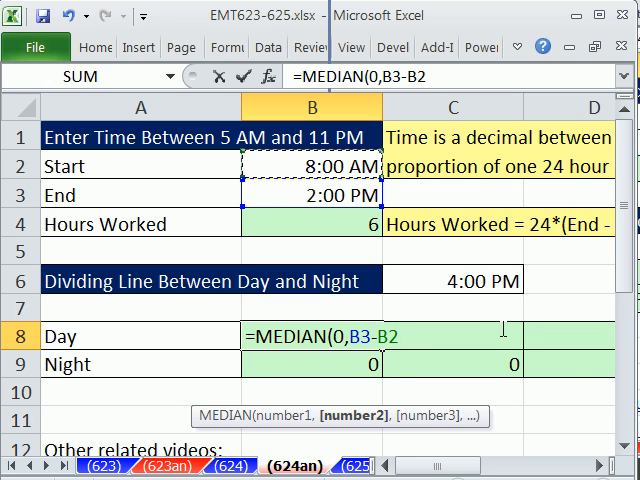
pyautogui.write(',C6-B2')
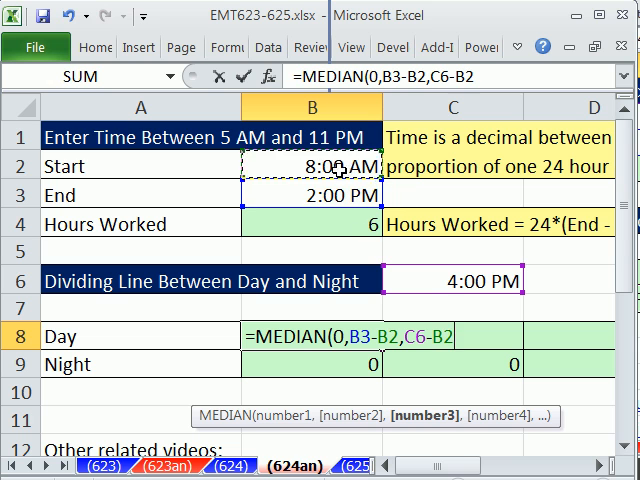
# Prefix the Day formula with 24* to show 6, and add 24* to the Night formula in B9
pyautogui.press('Enter')
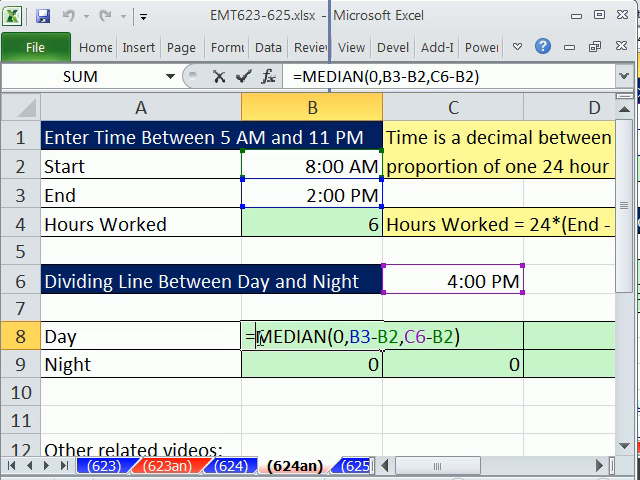
pyautogui.write('24*')
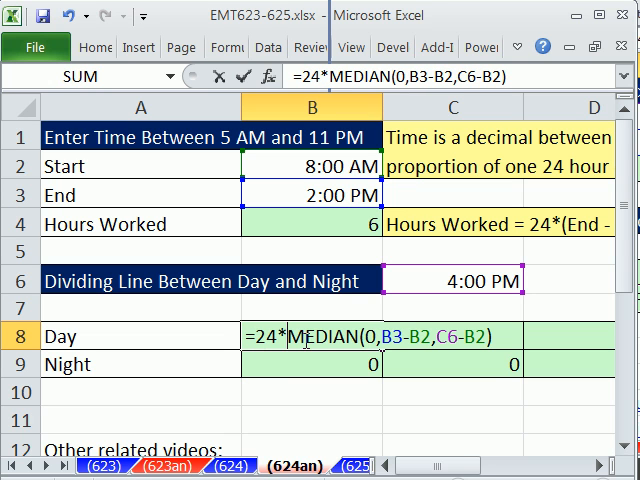
pyautogui.press('Enter')
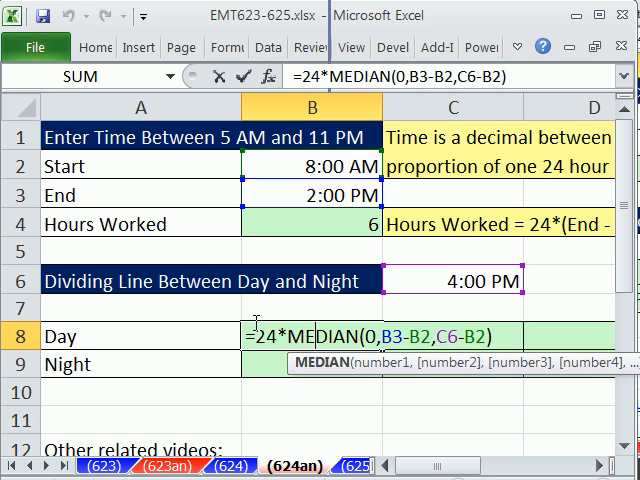
pyautogui.press('Enter')
pyautogui.write('=MEDIAN(0,B3-B2,B3-C6')
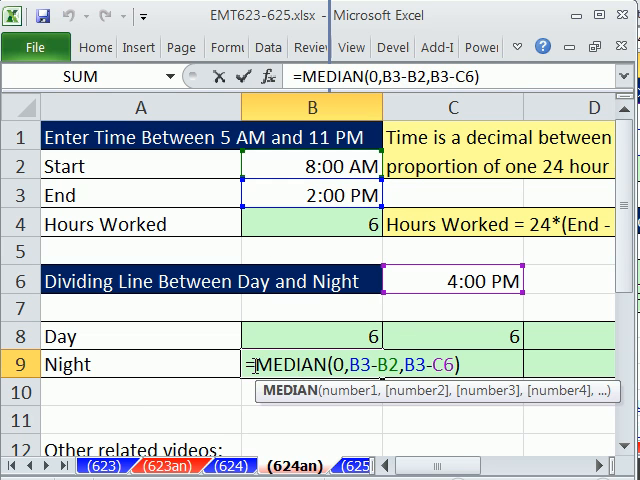
pyautogui.write('24*')
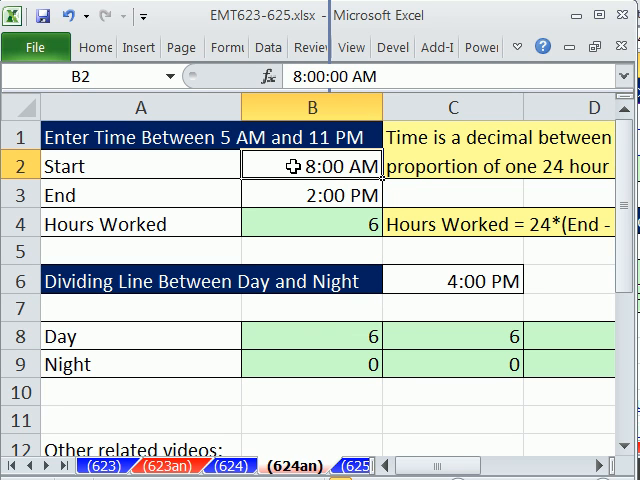
# Test new start/end times and compare with the IF version in C8, both giving 0 day and 1 night
pyautogui.click(312, 194)
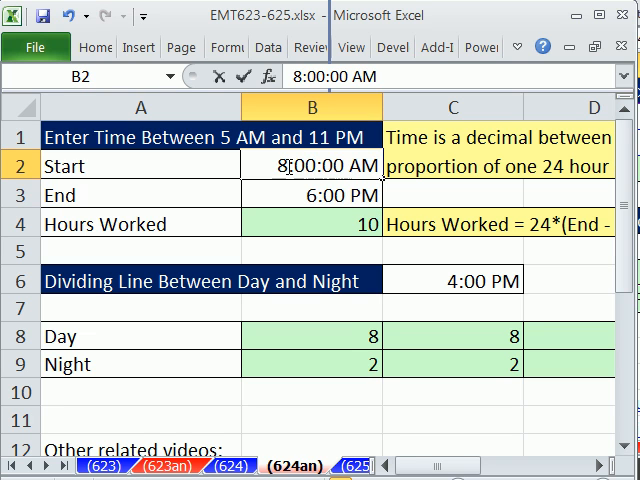
pyautogui.write('5:00:00 AM')
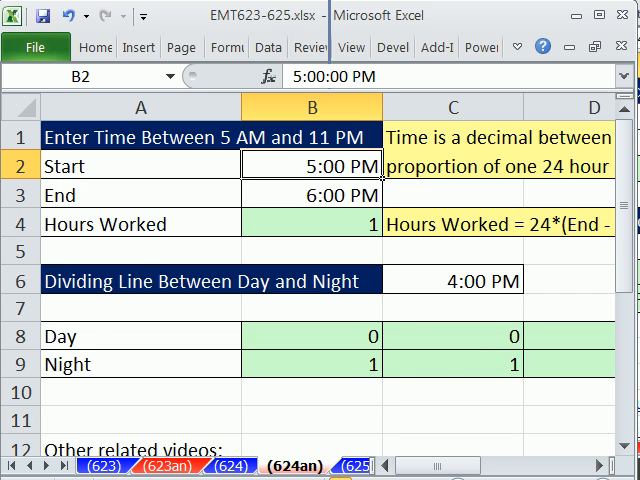
pyautogui.write('=24*MEDIAN(0,B3-B2,C6-B2)')
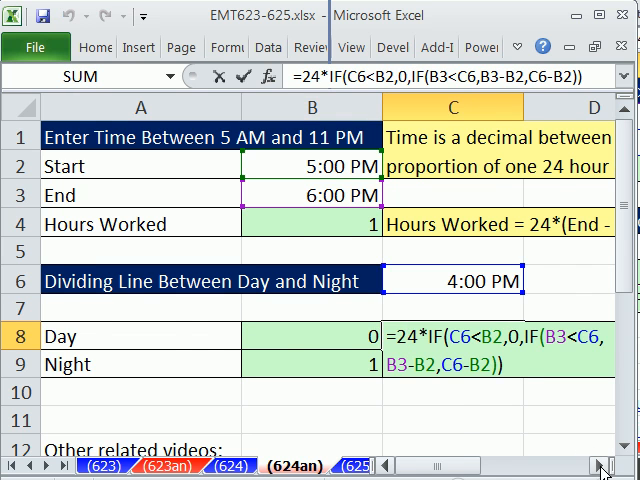
pyautogui.hscroll(3)
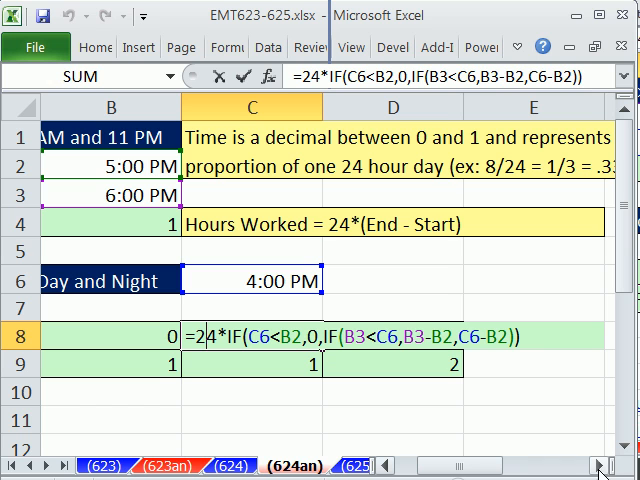